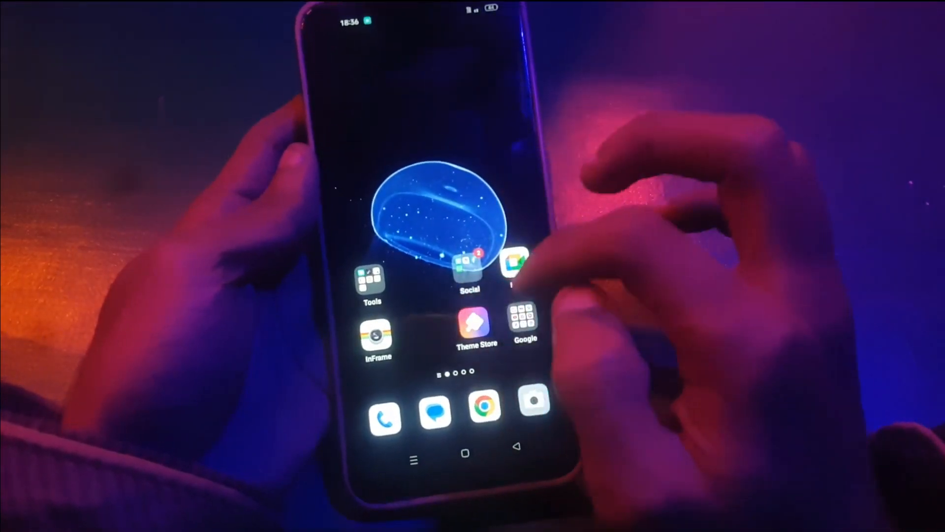
Launch Settings from the home screen and scroll the menu down to System settings and About device.
scroll(left, 3)
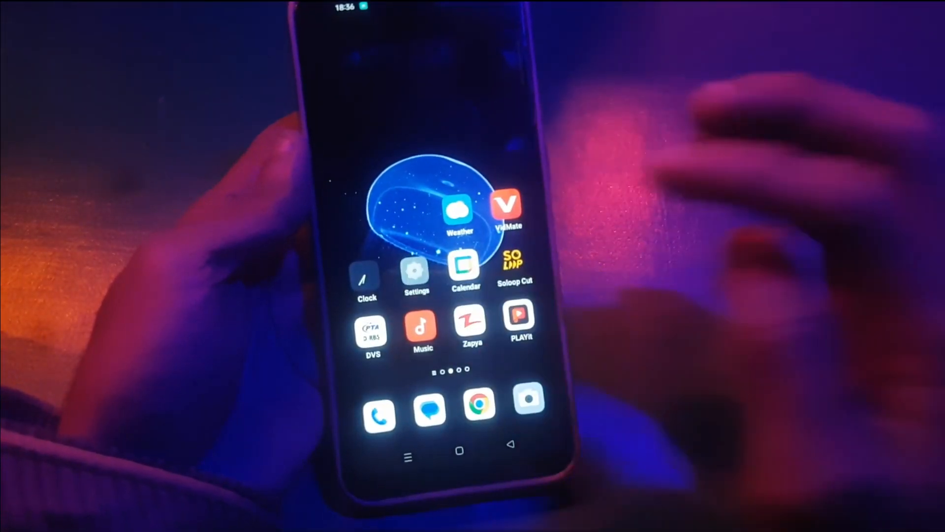
click(415, 272)
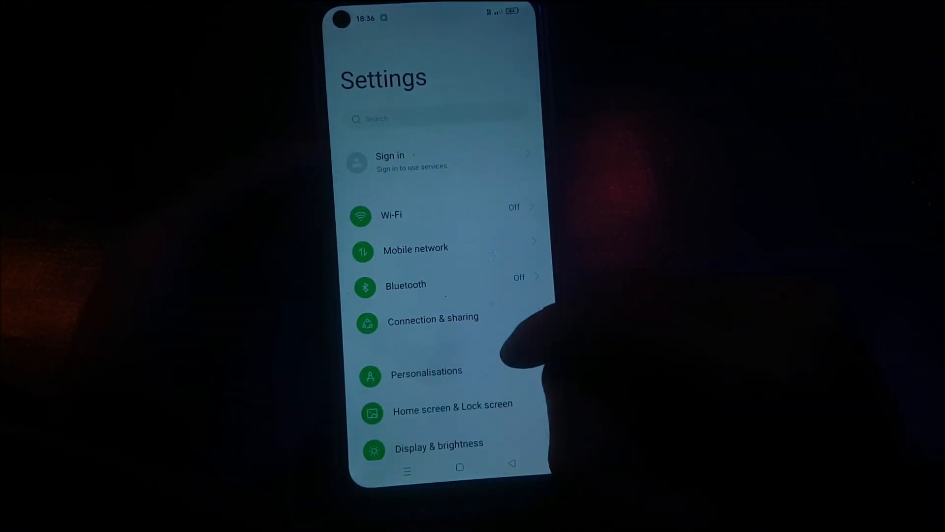
scroll(down, 3)
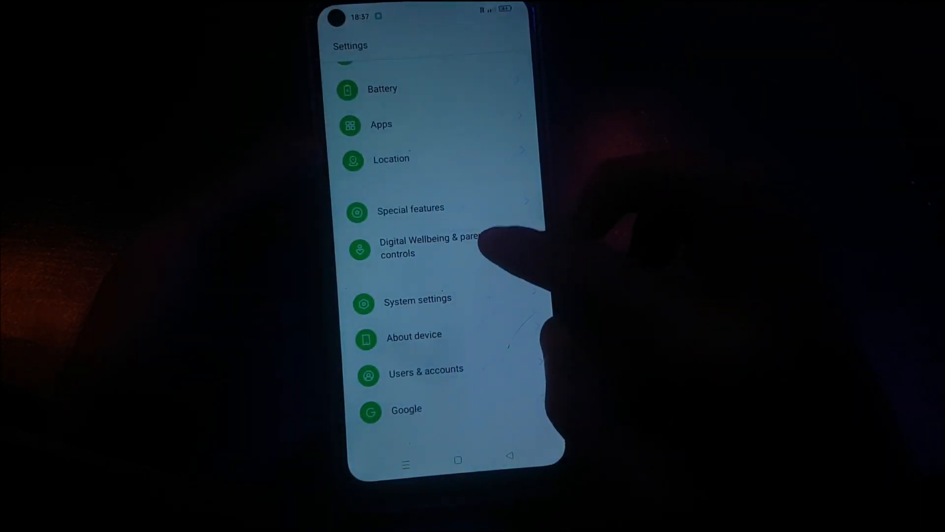
scroll(down, 3)
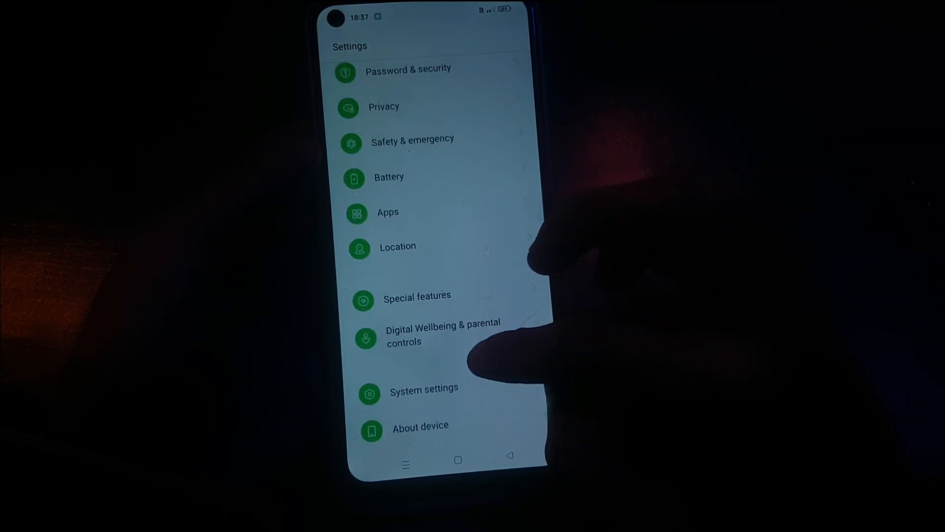
scroll(down, 3)
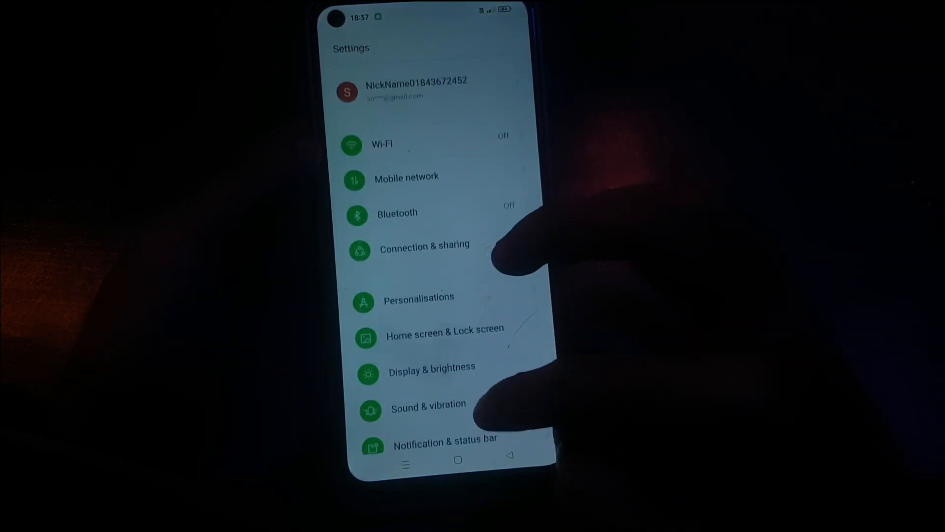
scroll(down, 3)
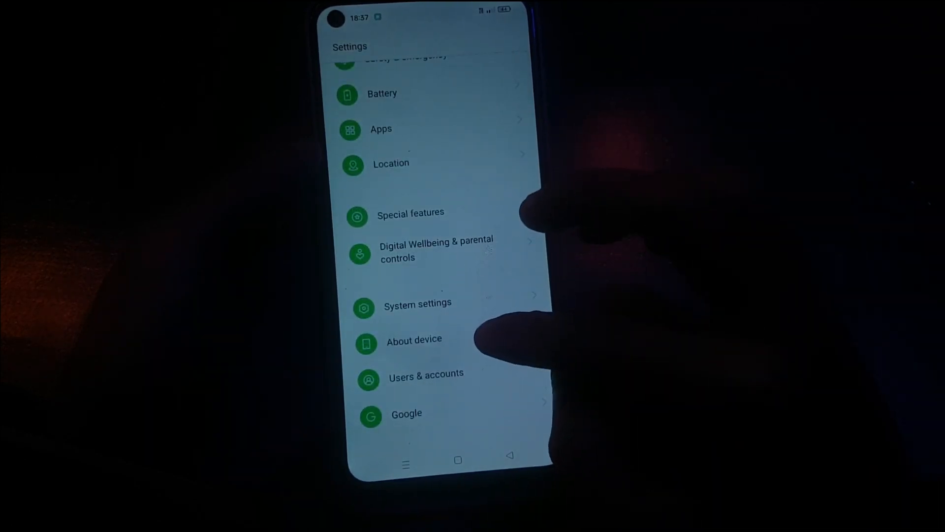
Navigate through Software update to reach the Auto update page.
click(414, 339)
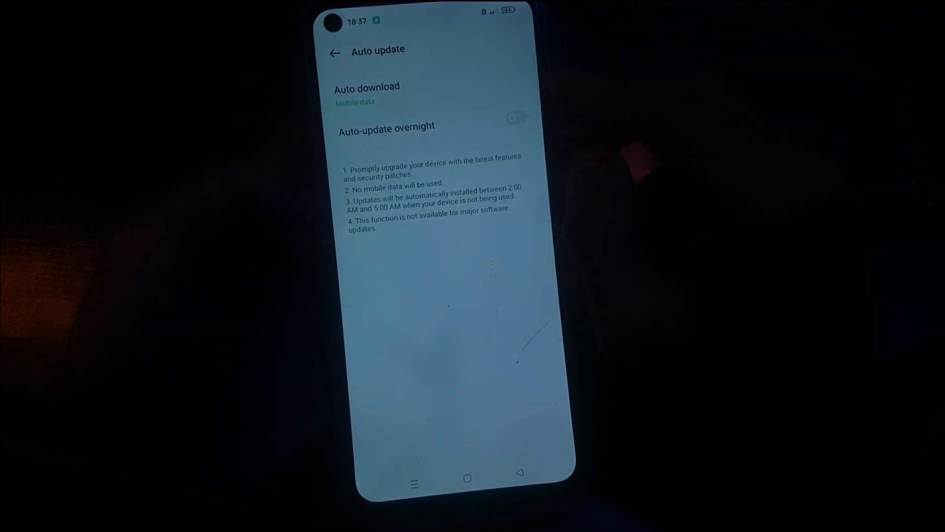
Set Auto download to Do not allow and confirm Turn off, leaving overnight auto-update off.
click(366, 93)
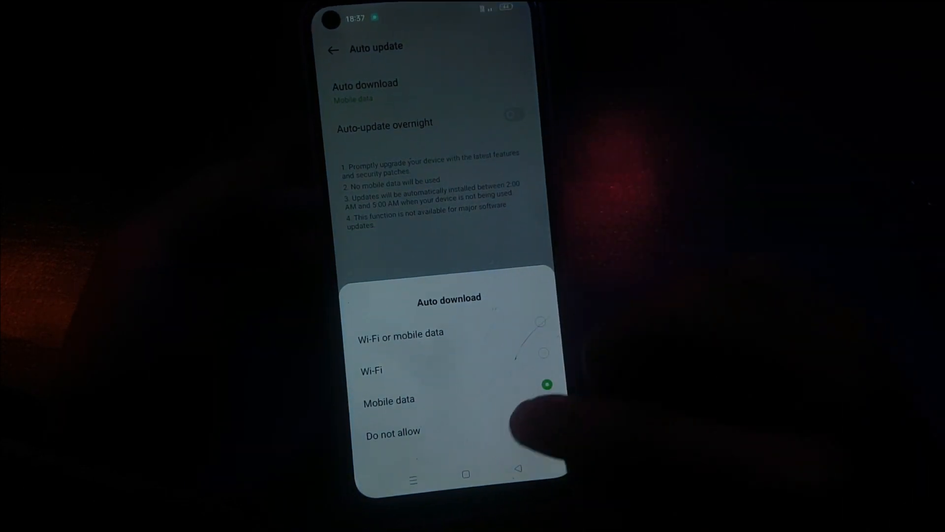
click(393, 433)
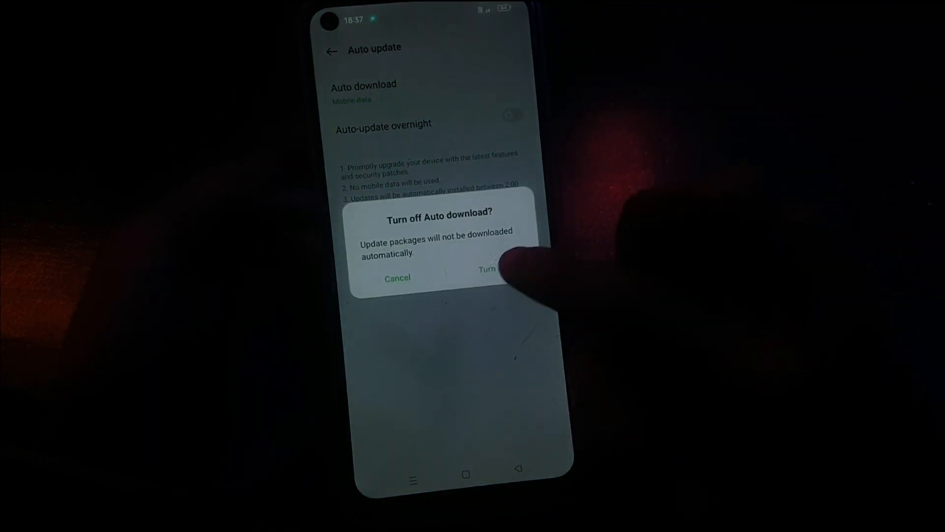
click(487, 269)
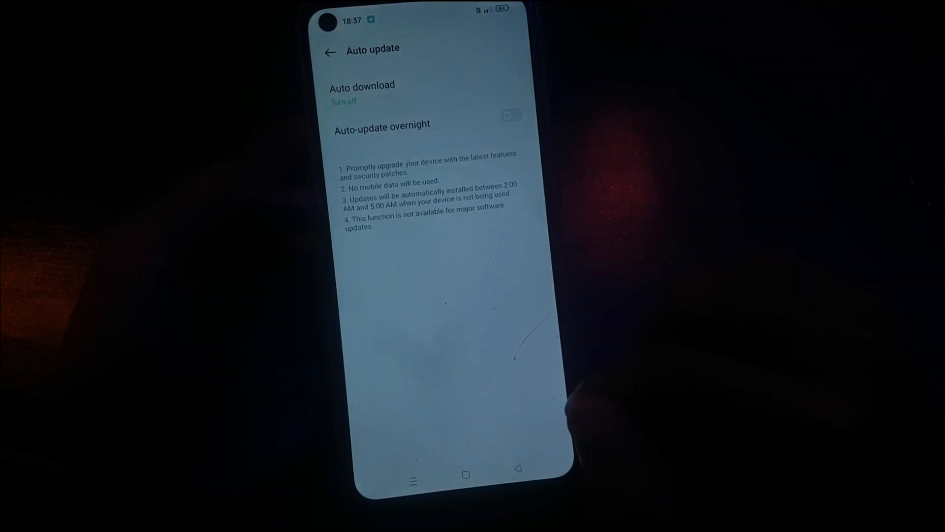